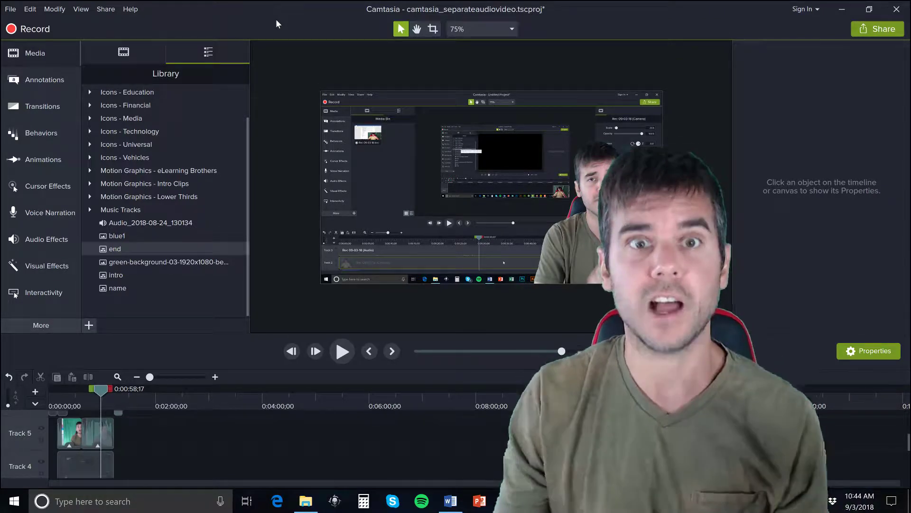
Launch the Production Wizard for a local file export and list its production presets.
left_click(105, 9)
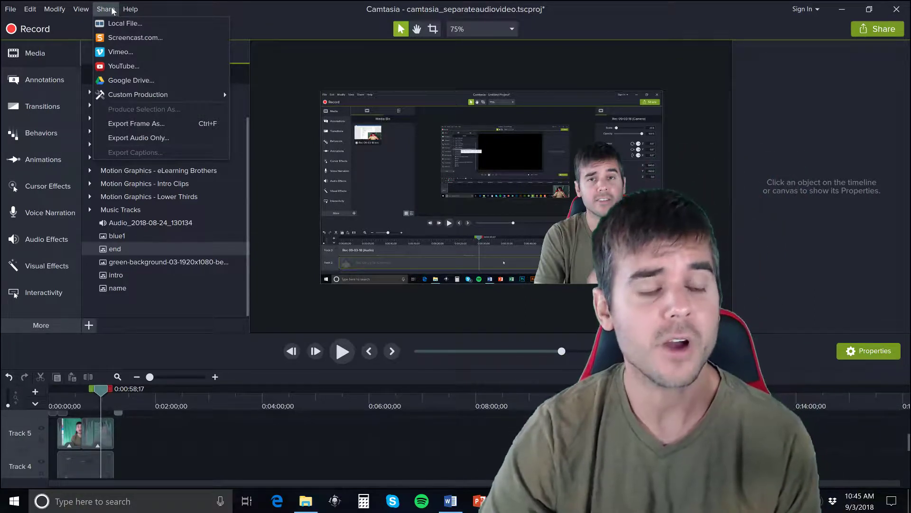
mouse_move(130, 141)
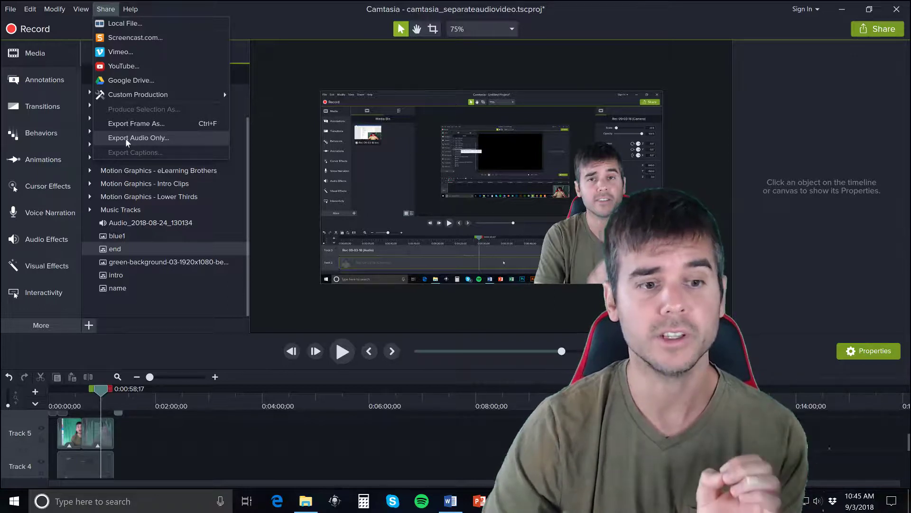
mouse_move(136, 123)
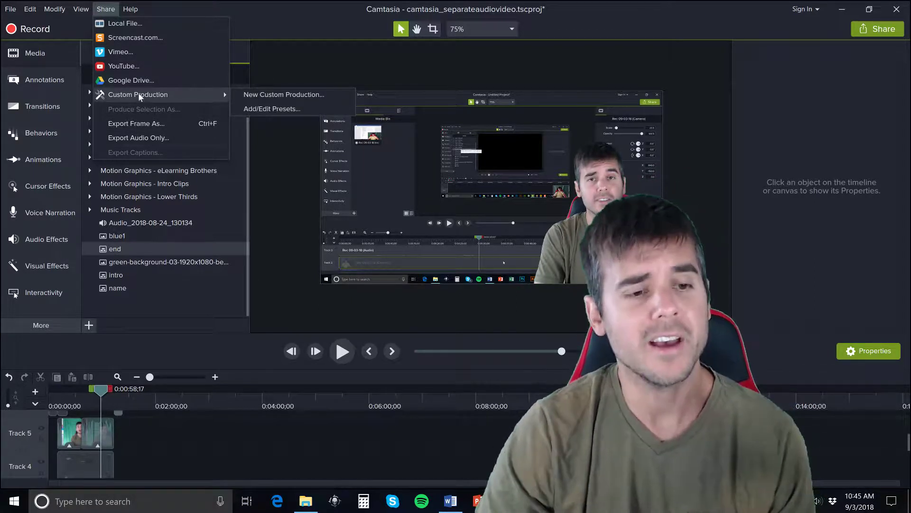
mouse_move(122, 65)
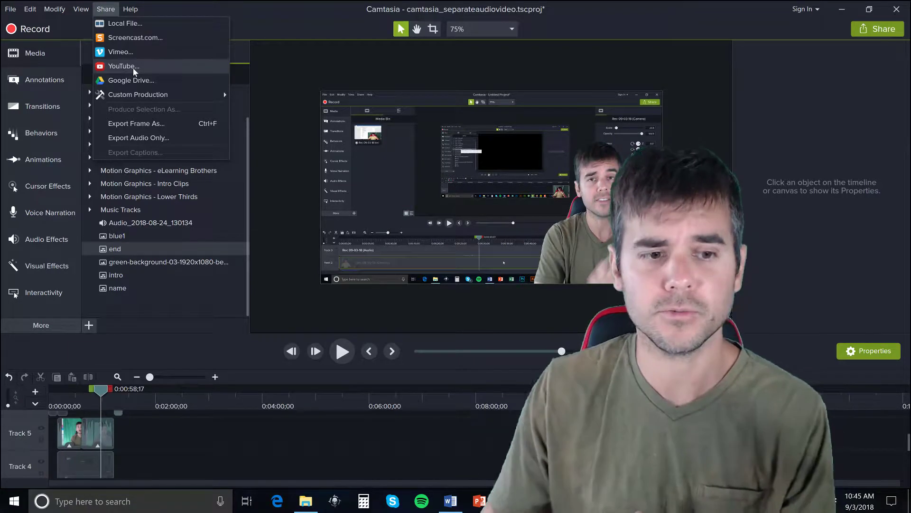
mouse_move(125, 23)
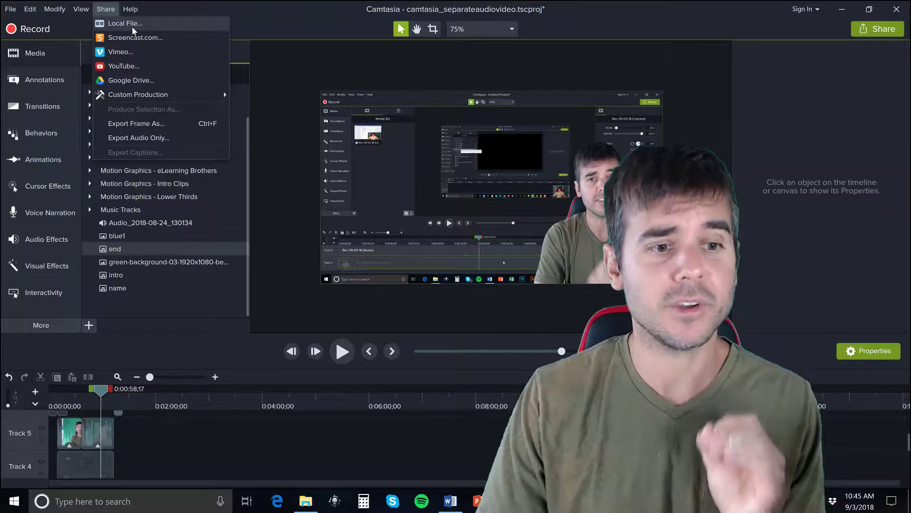
left_click(125, 23)
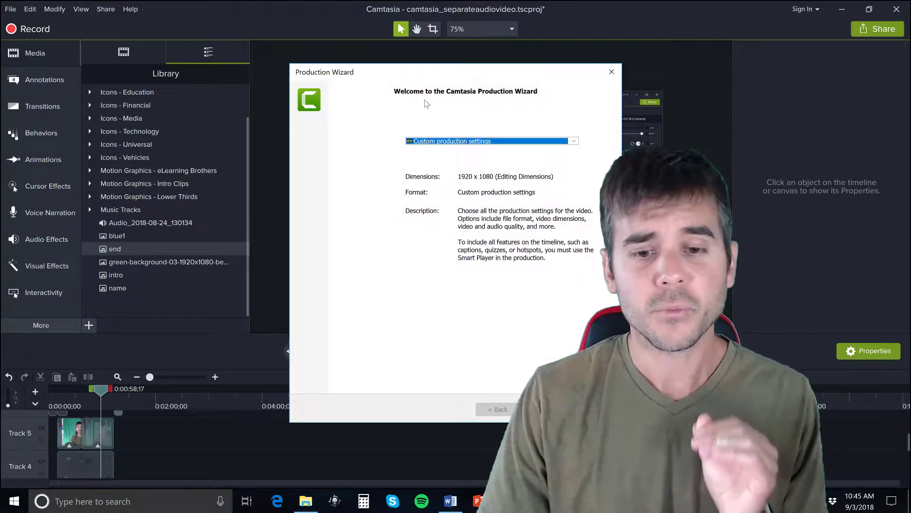
left_click(573, 141)
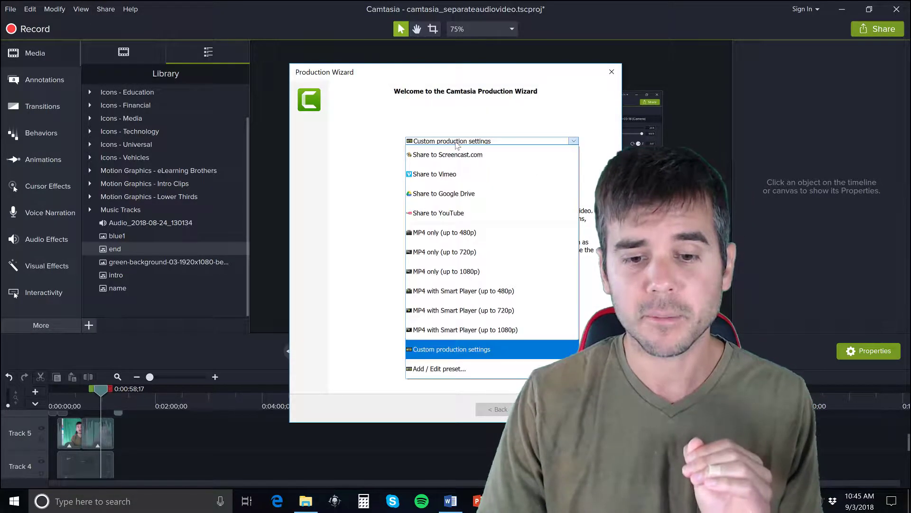